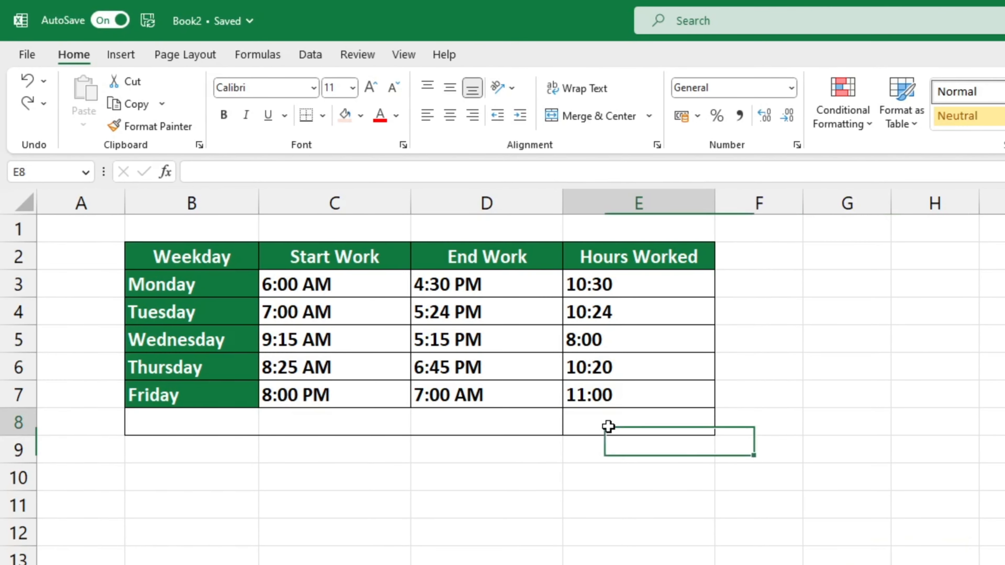
Step: Enter =SUM(E3:E7) in E8 to total the Hours Worked, giving 2:14
{"action": "left_click", "coordinate": [637, 422]}
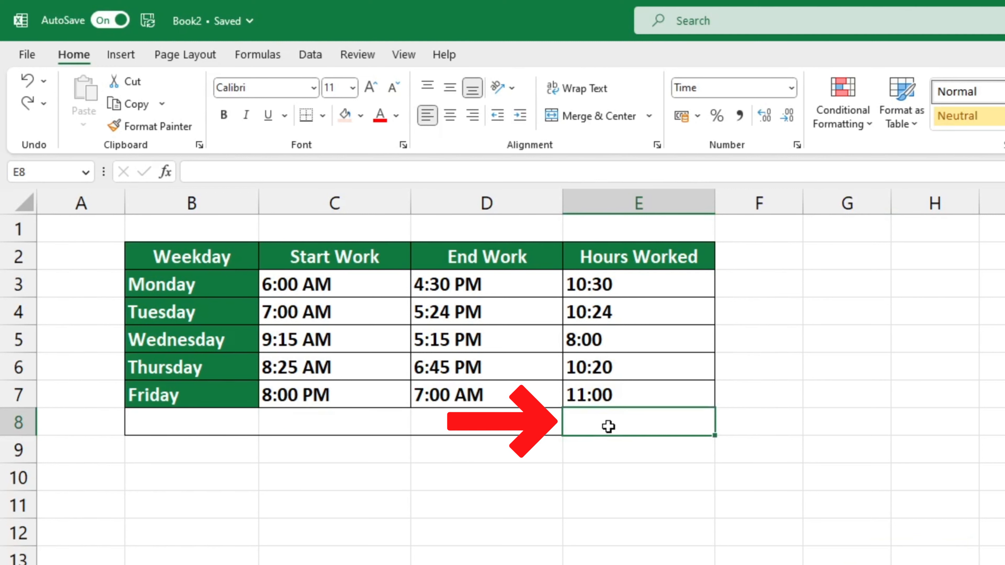
{"action": "type", "text": "=sum"}
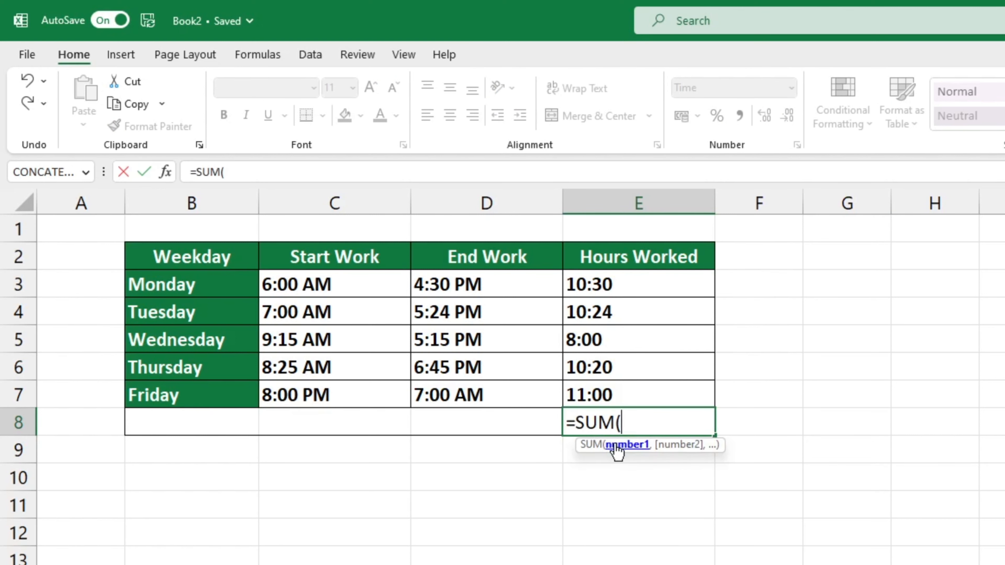
{"action": "mouse_move", "coordinate": [620, 293]}
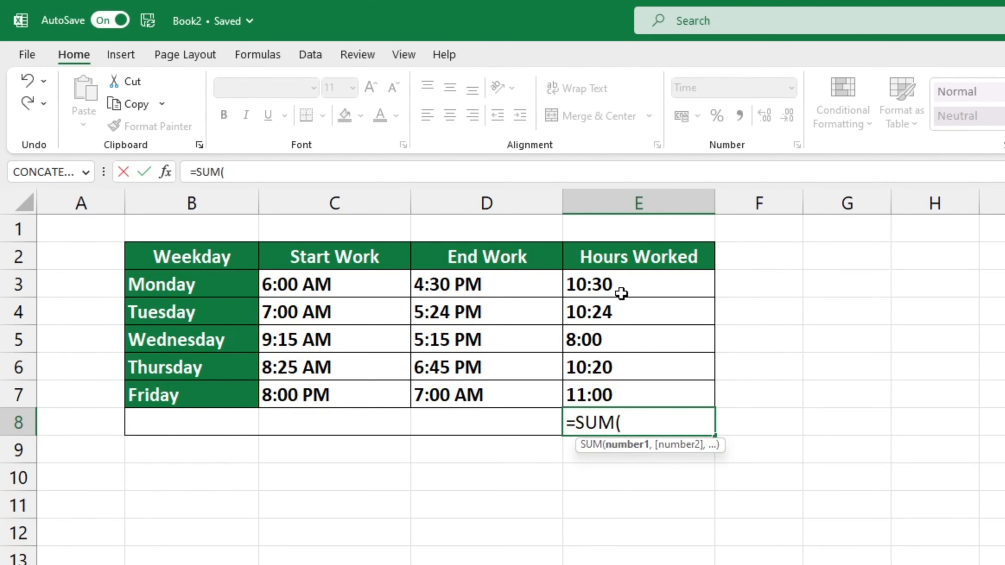
{"action": "key", "text": "Enter"}
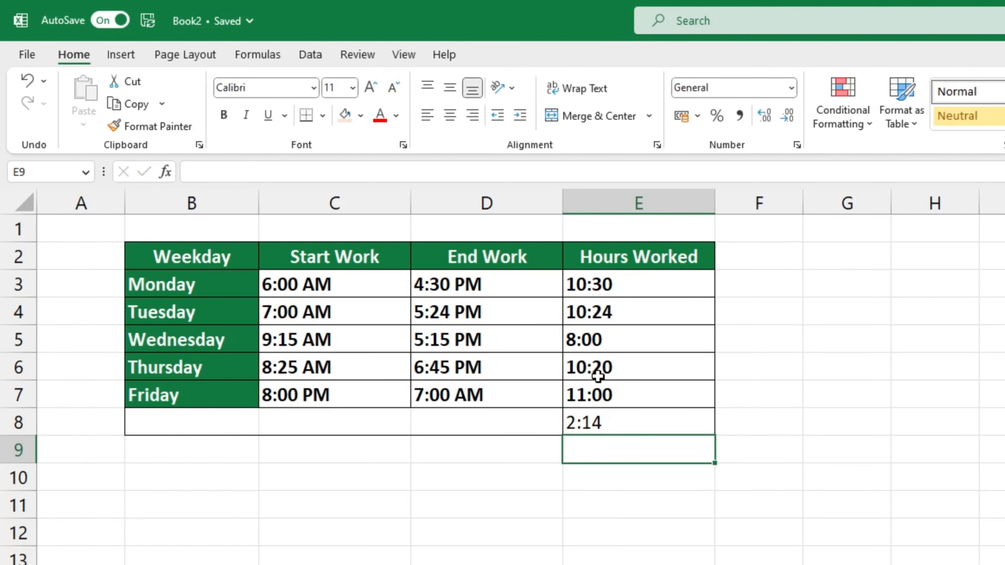
{"action": "mouse_move", "coordinate": [579, 527]}
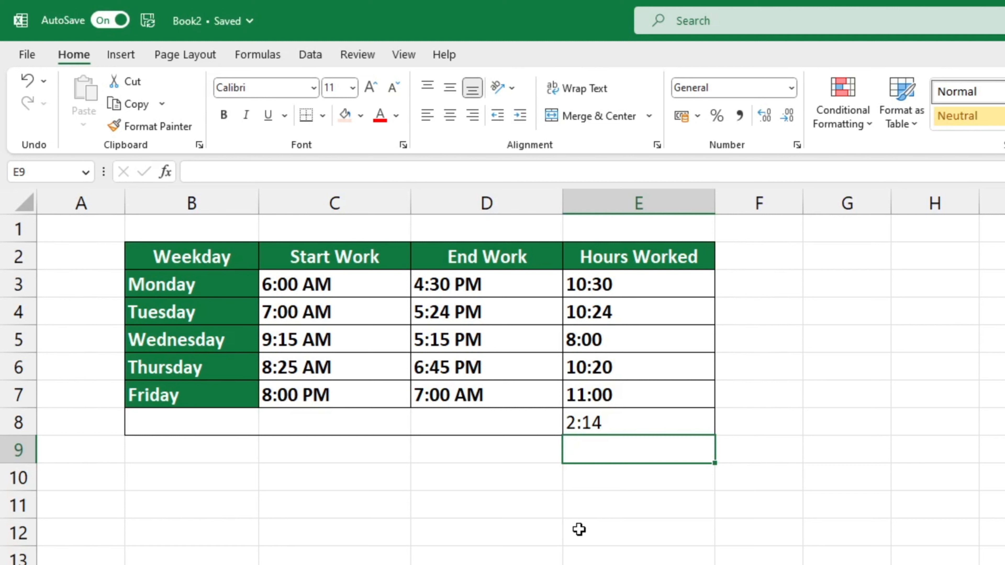
{"action": "mouse_move", "coordinate": [644, 411]}
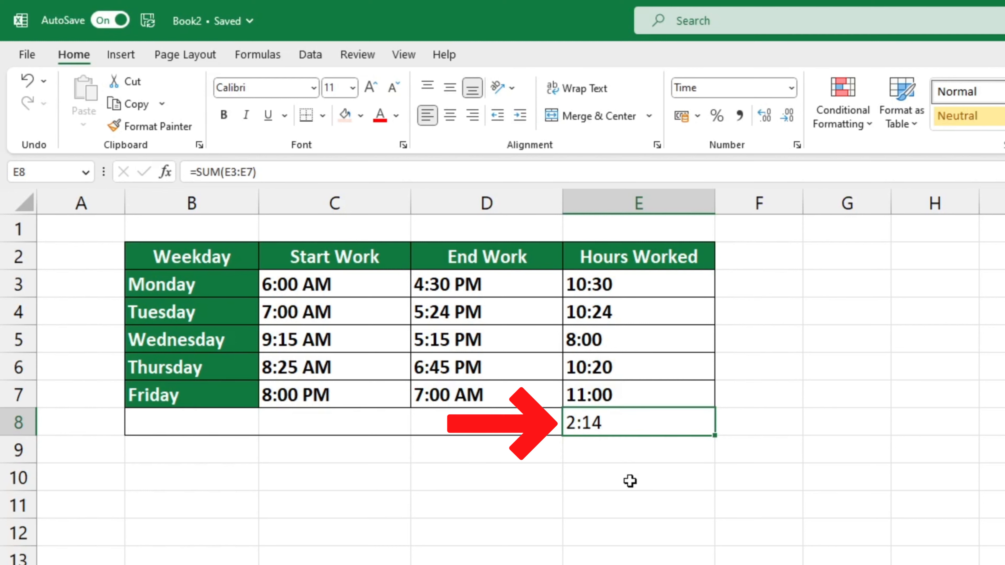
Step: Reach the Custom number format category in Format Cells for E8
{"action": "right_click", "coordinate": [629, 422]}
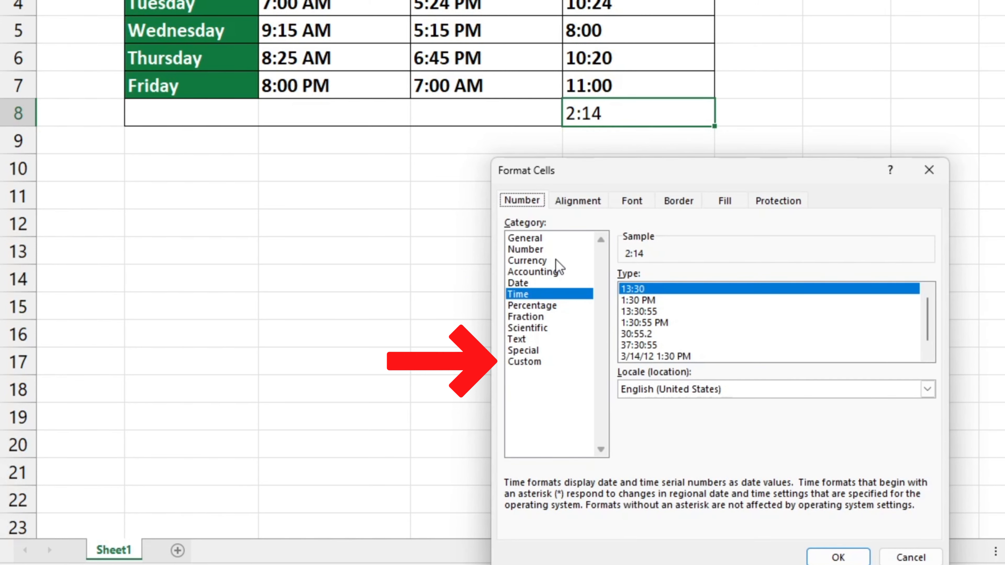
{"action": "left_click", "coordinate": [524, 362]}
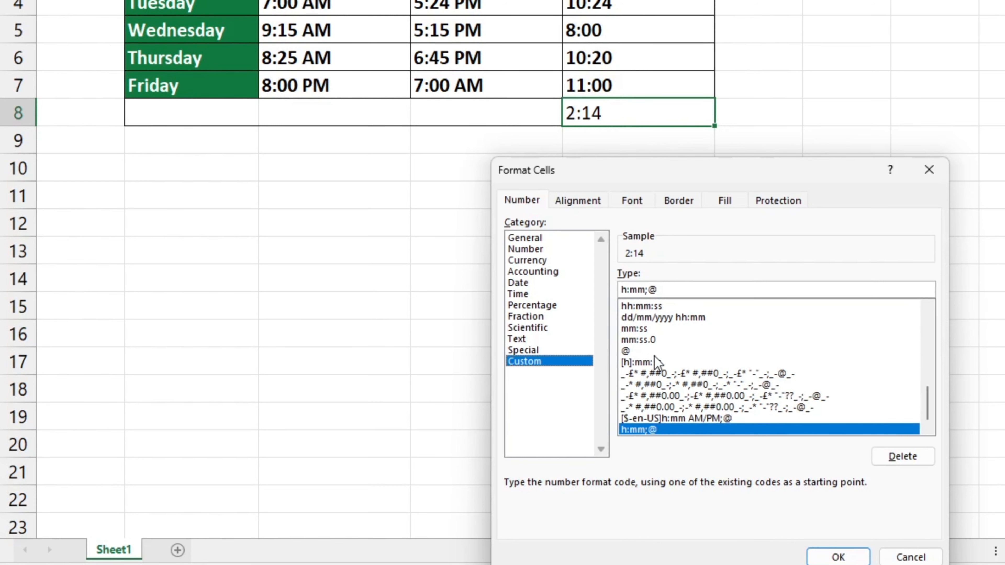
Step: Trim [h]:mm:ss to [h]:mm and apply it so E8 shows 50:14
{"action": "left_click", "coordinate": [640, 362]}
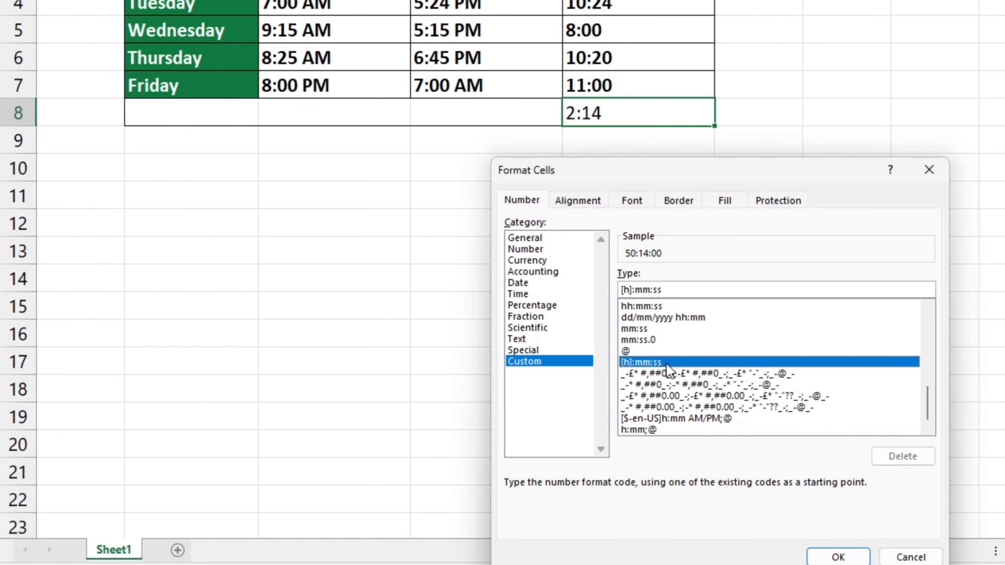
{"action": "left_click", "coordinate": [705, 289]}
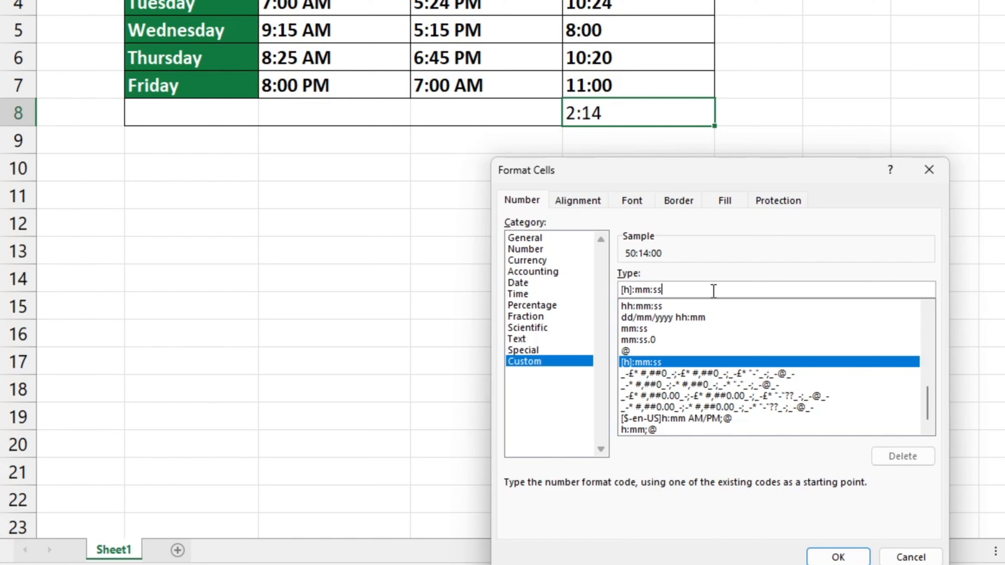
{"action": "key", "text": "Backspace"}
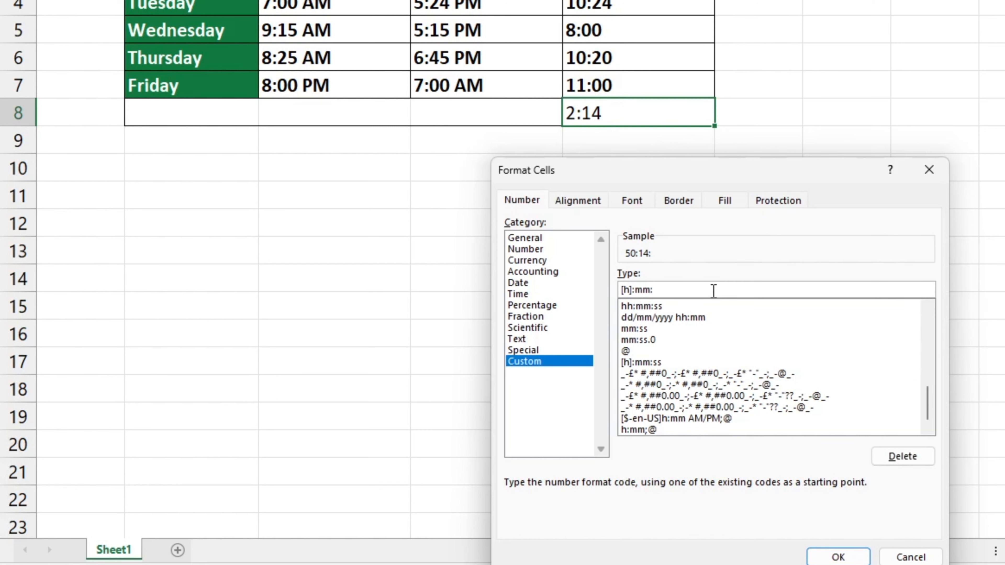
{"action": "key", "text": "Backspace"}
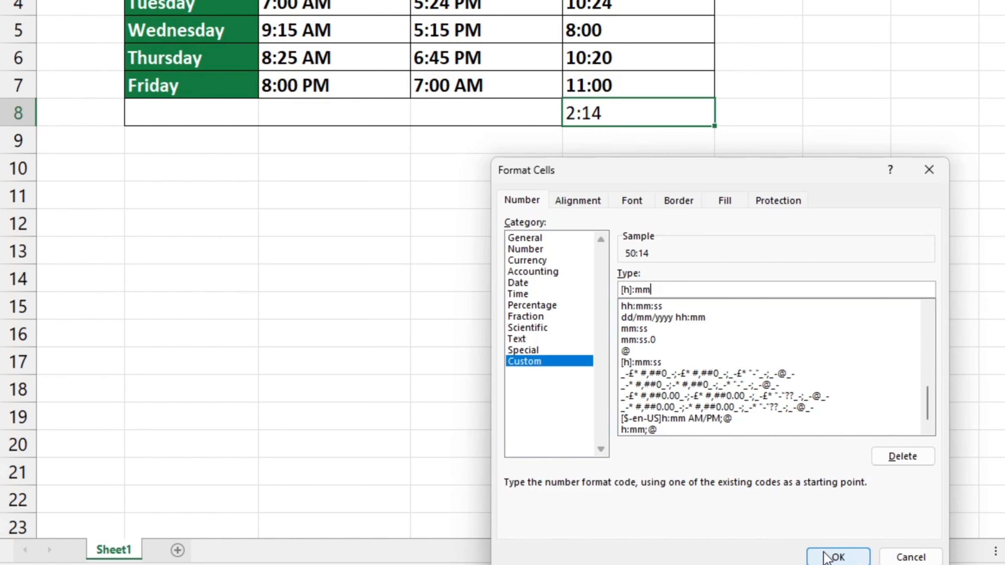
{"action": "left_click", "coordinate": [837, 556]}
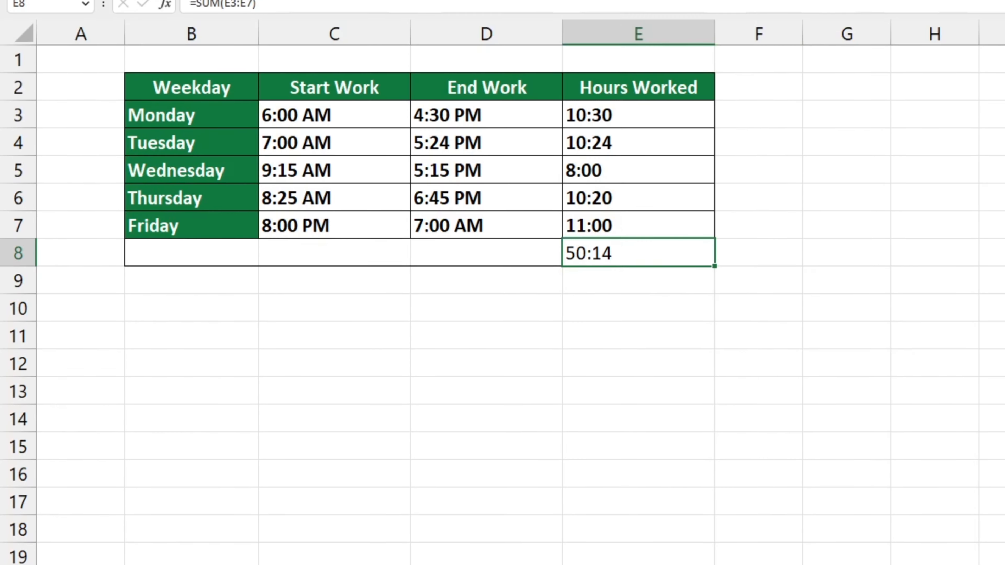